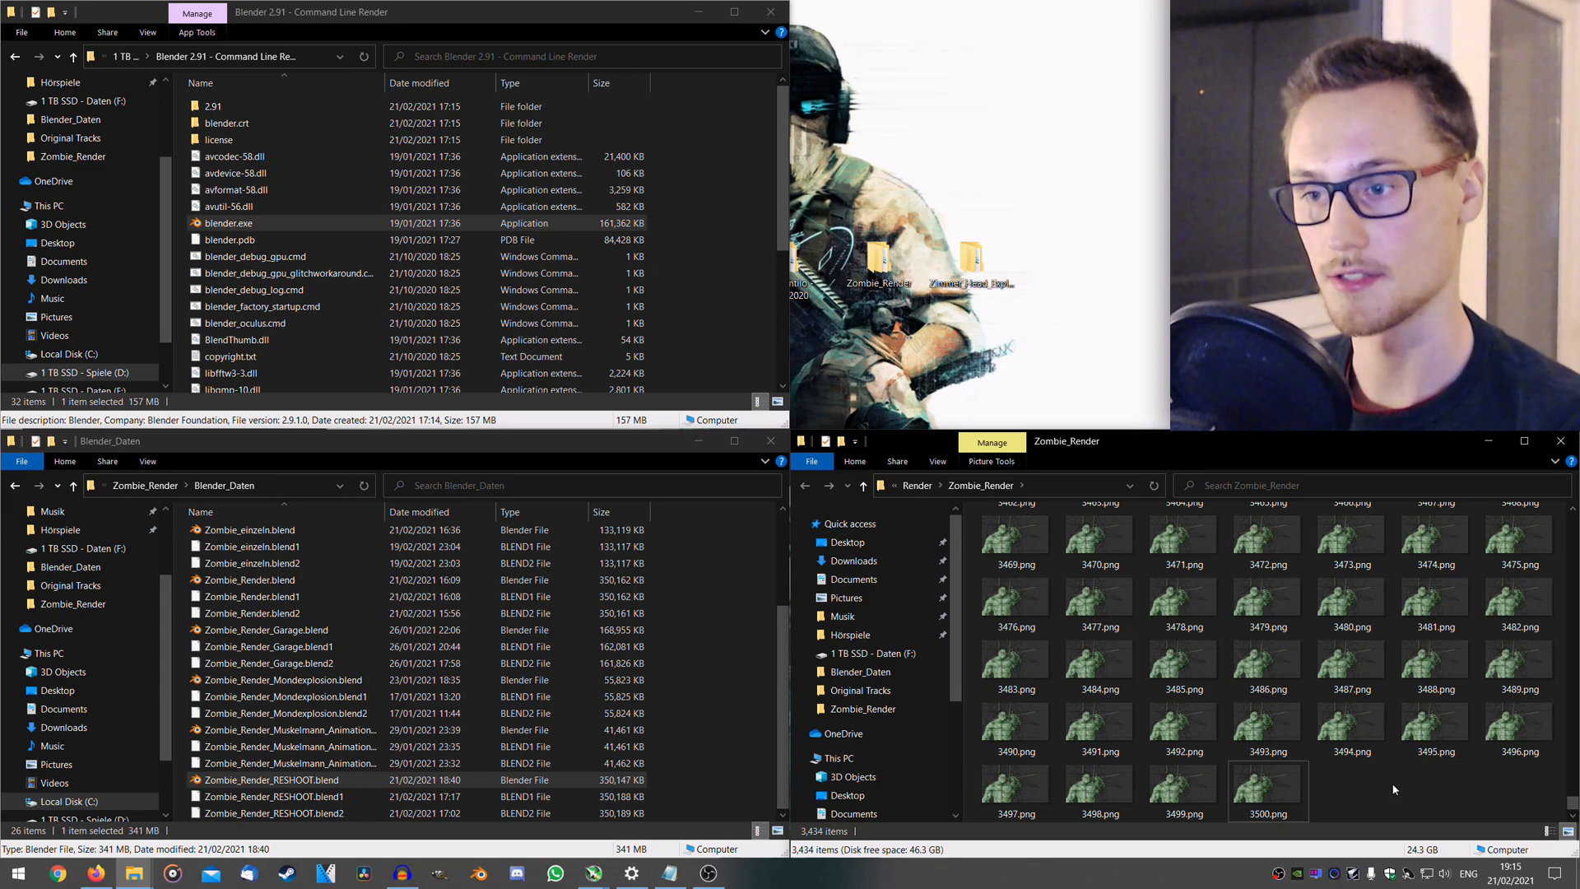
Step: Launch a command prompt from the Blender 2.91 folder's address bar using cmd
left_click(214, 105)
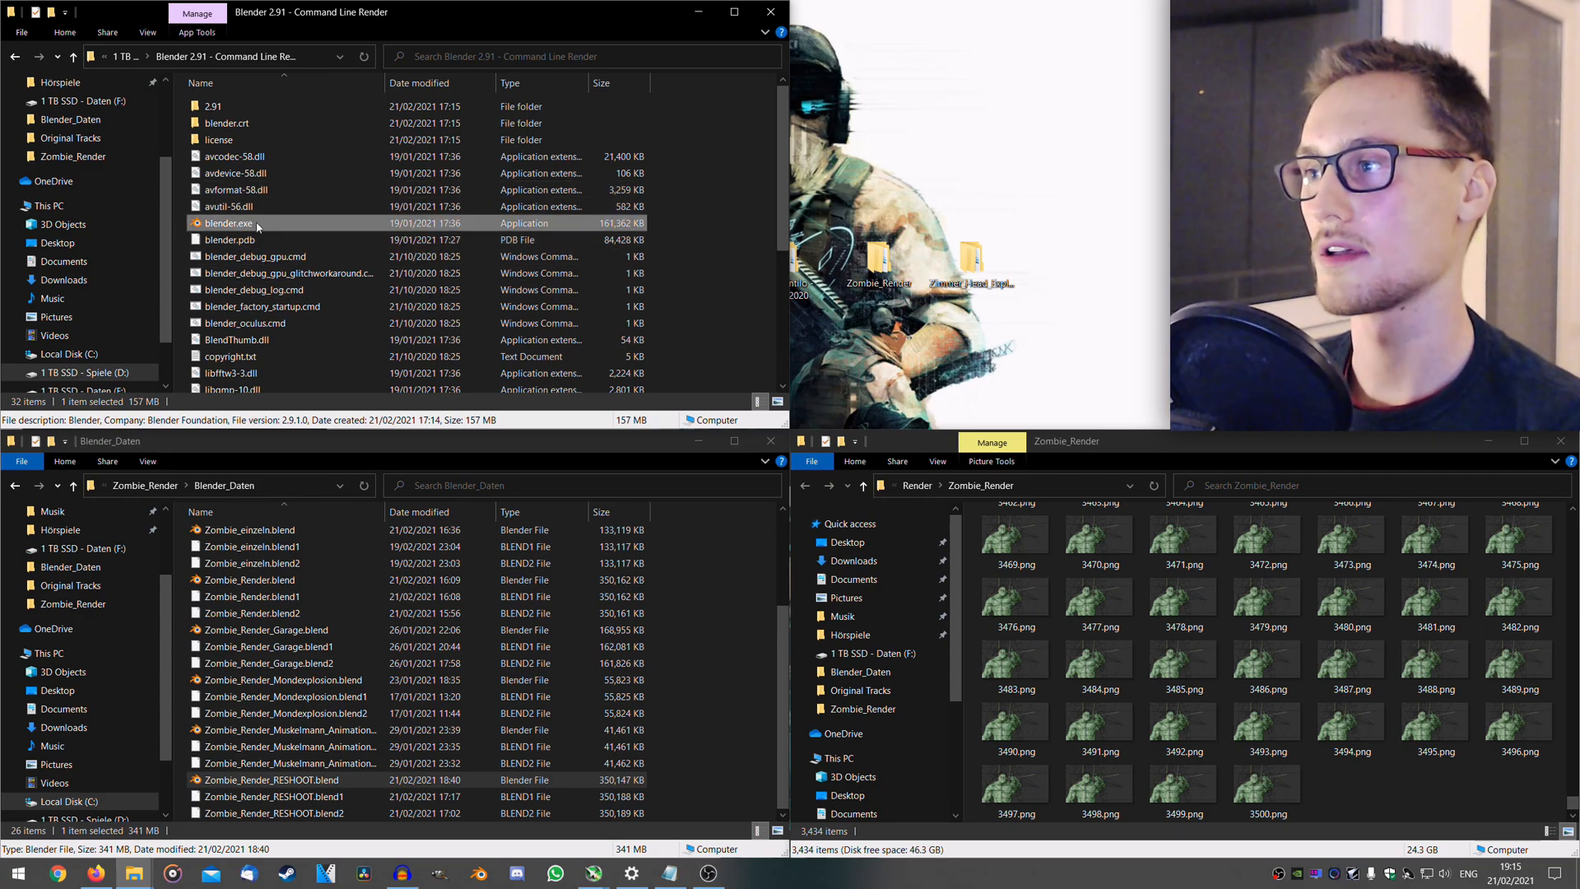
left_click(287, 273)
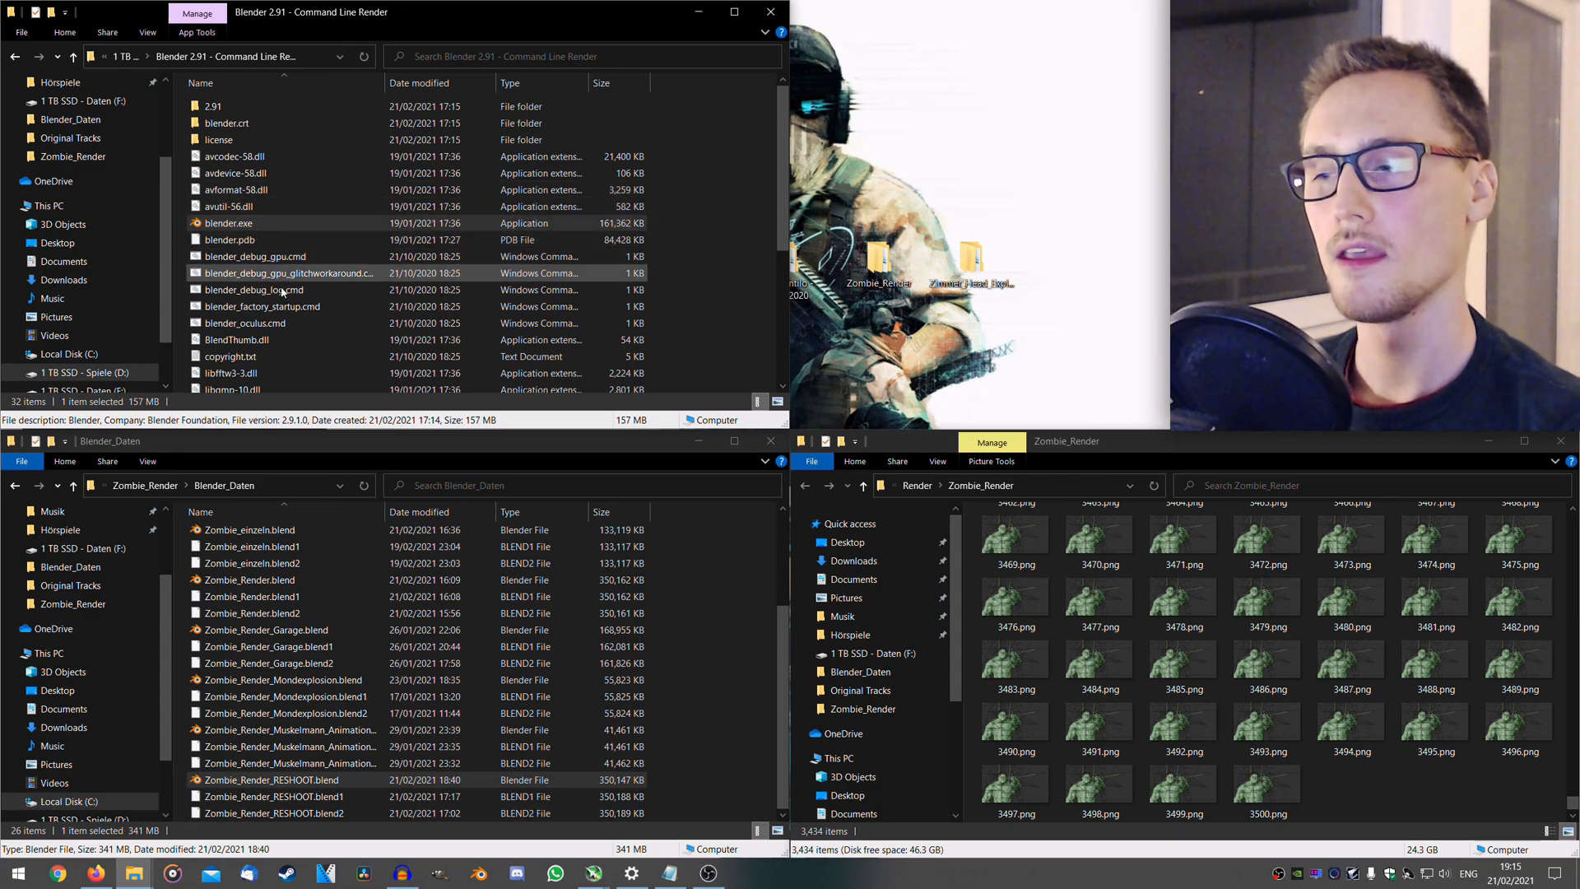
left_click(285, 680)
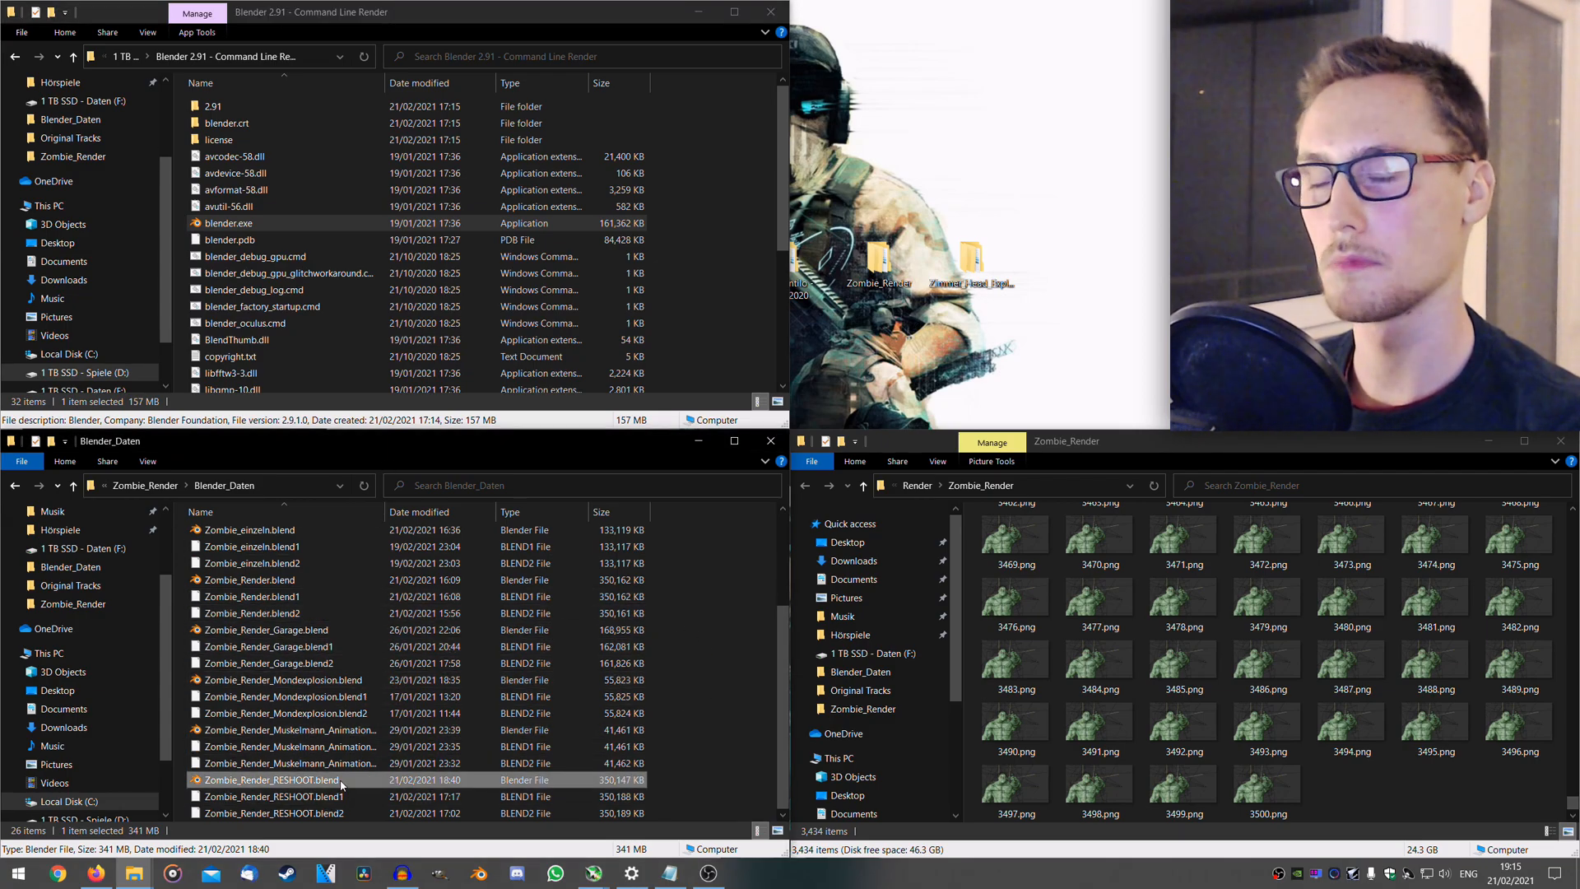
mouse_move(270, 780)
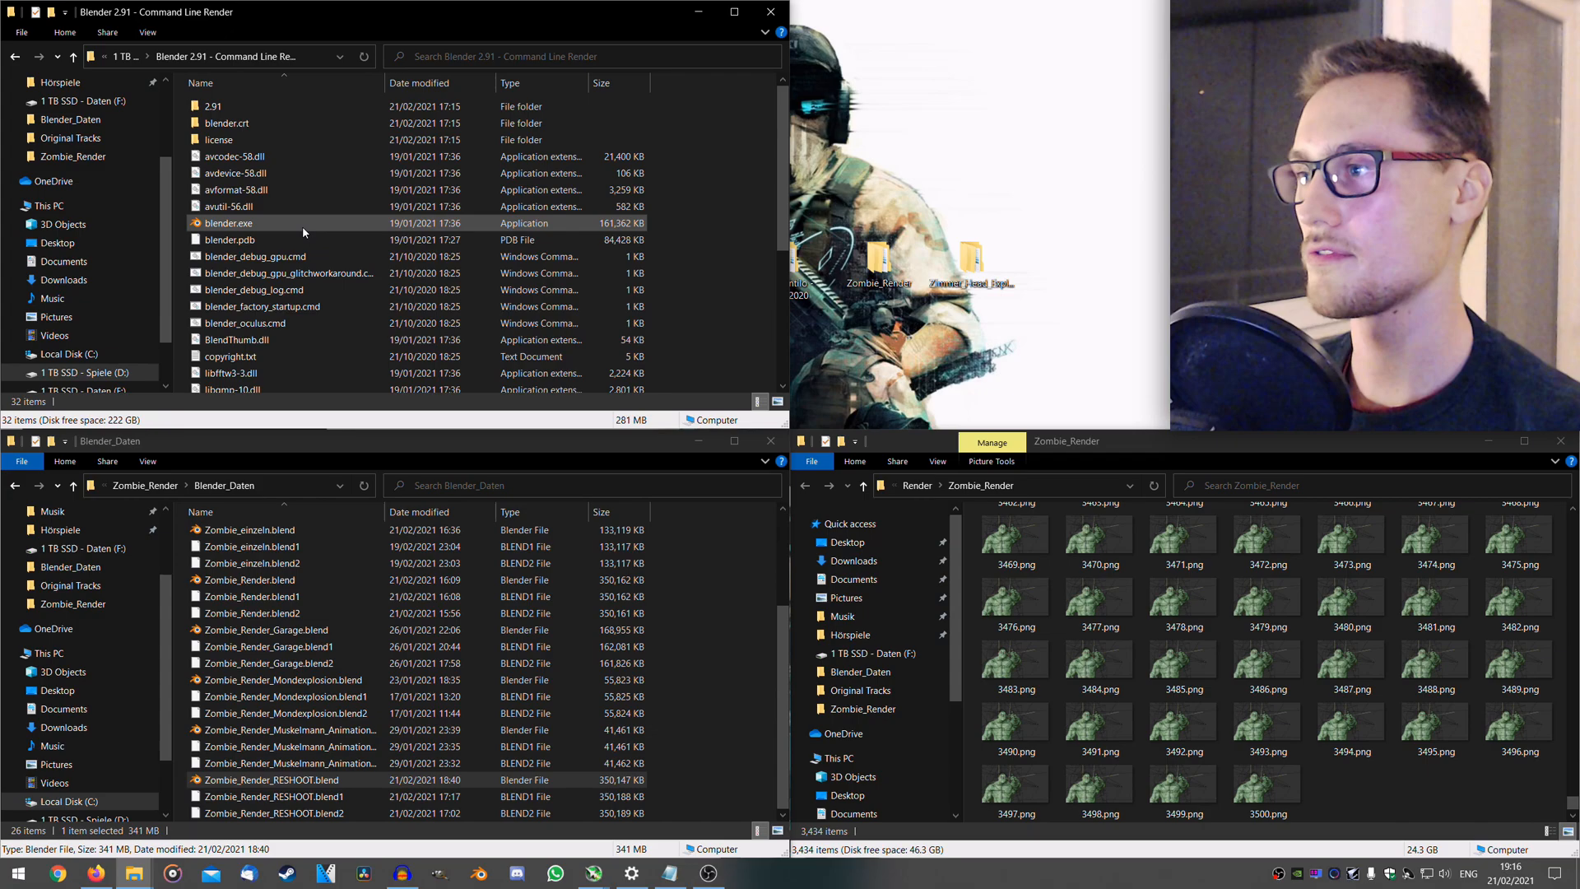
left_click(229, 222)
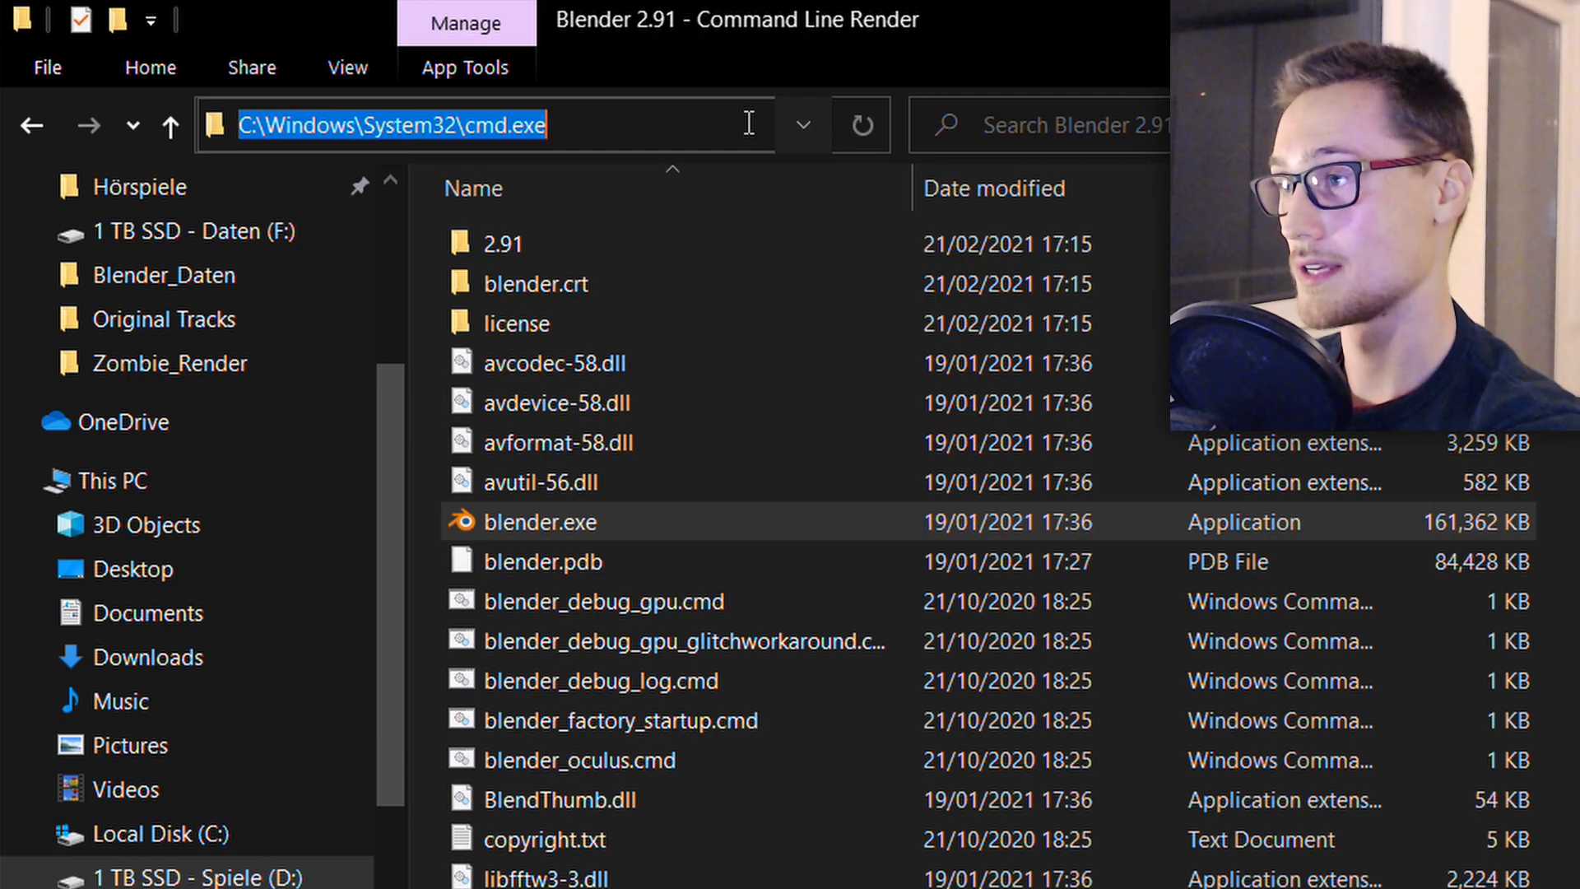
type("cmd")
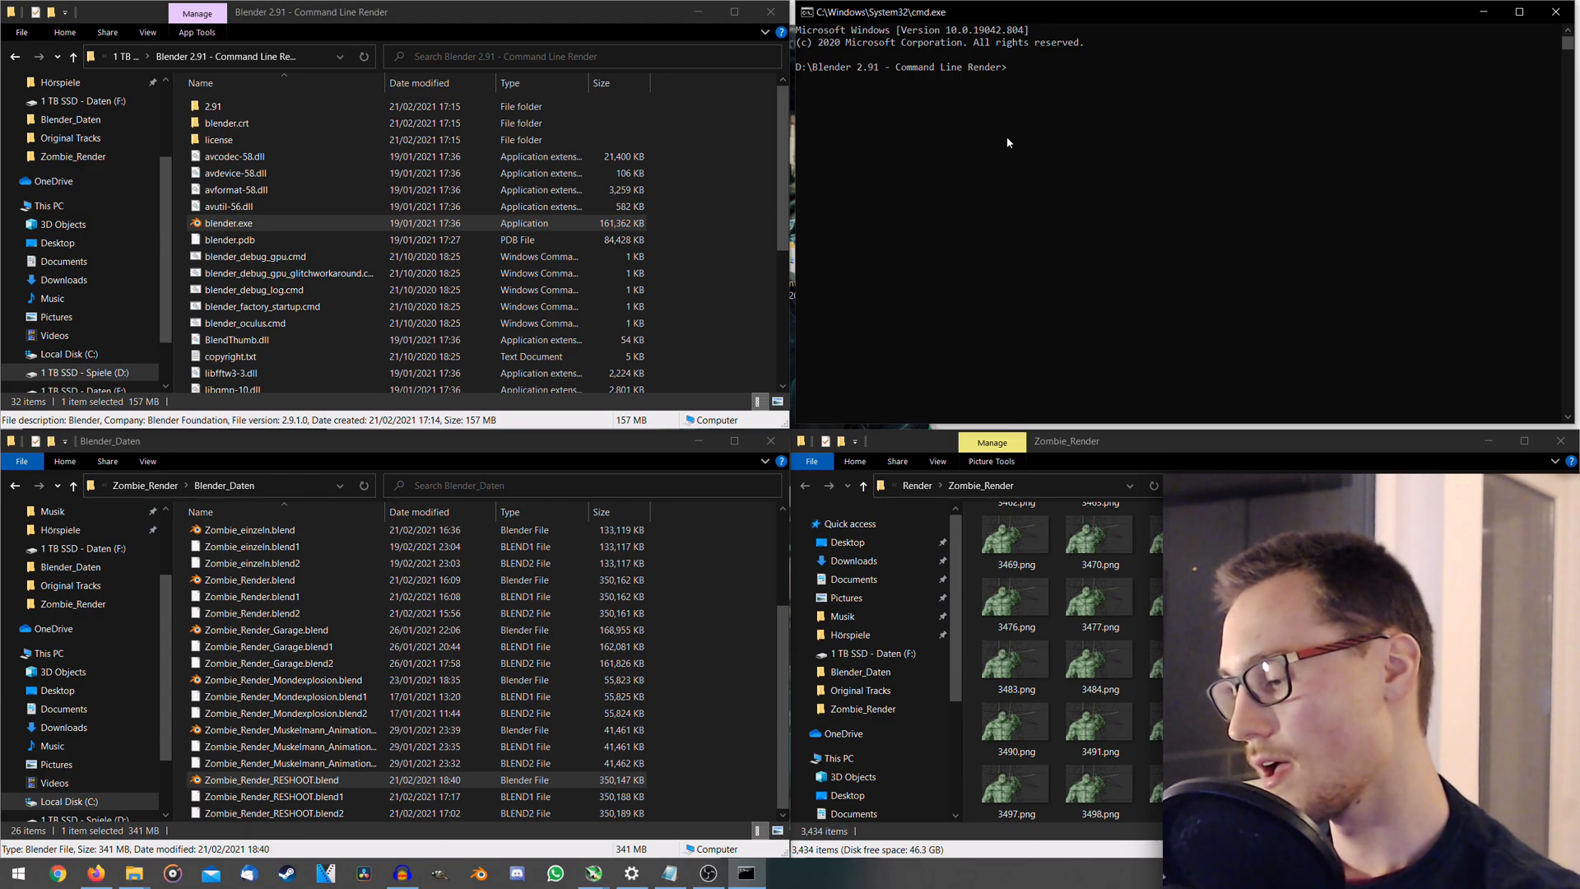
Step: Begin the command with "blender -b" for background rendering
left_click(1520, 11)
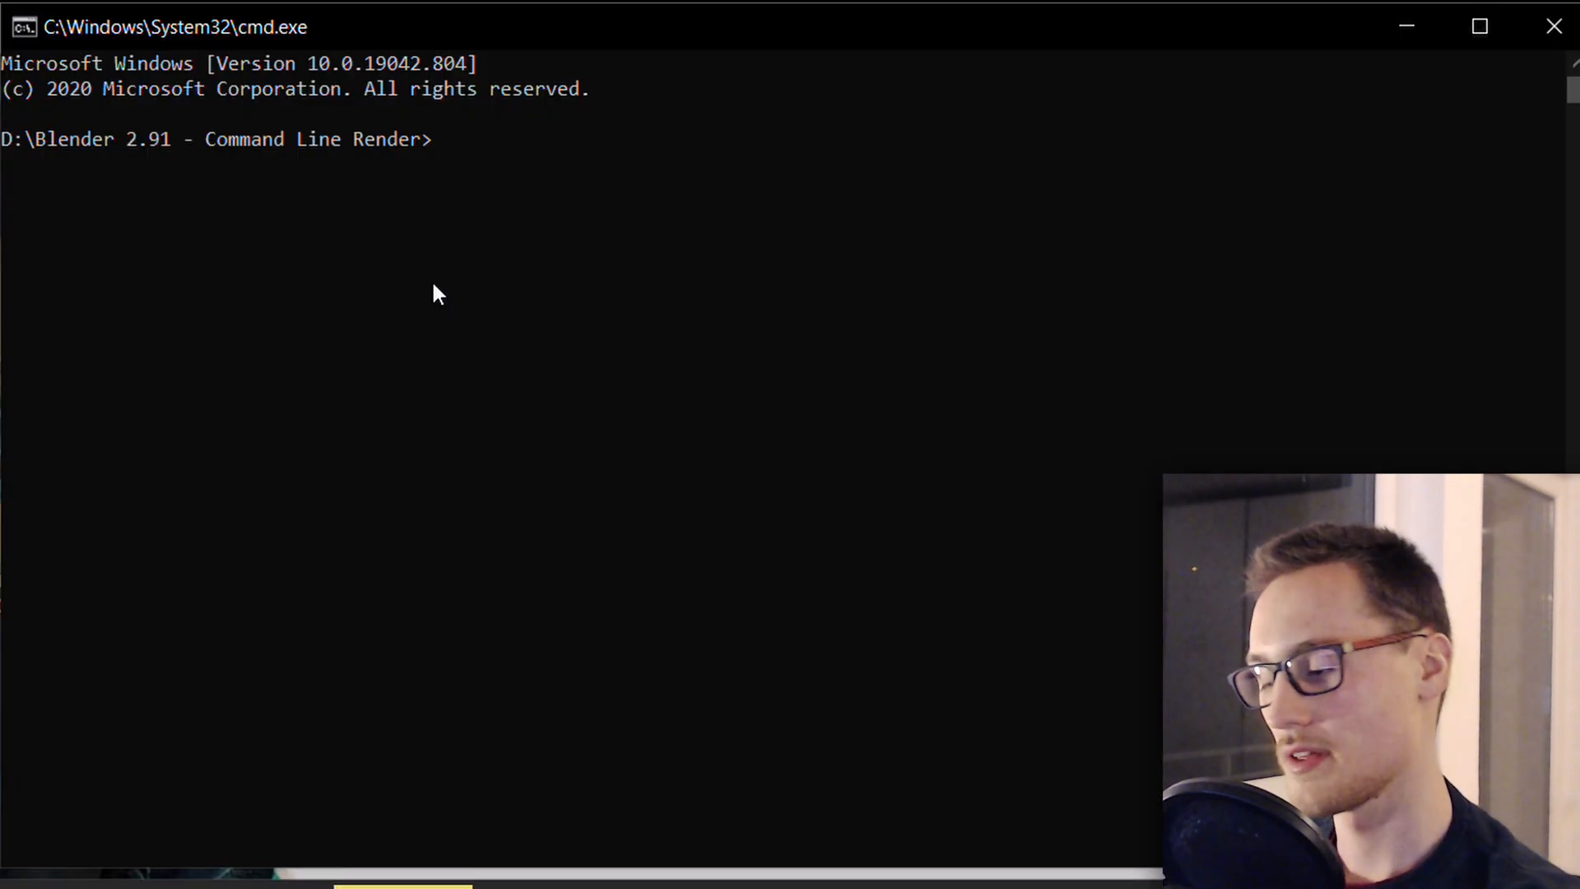
type("bl")
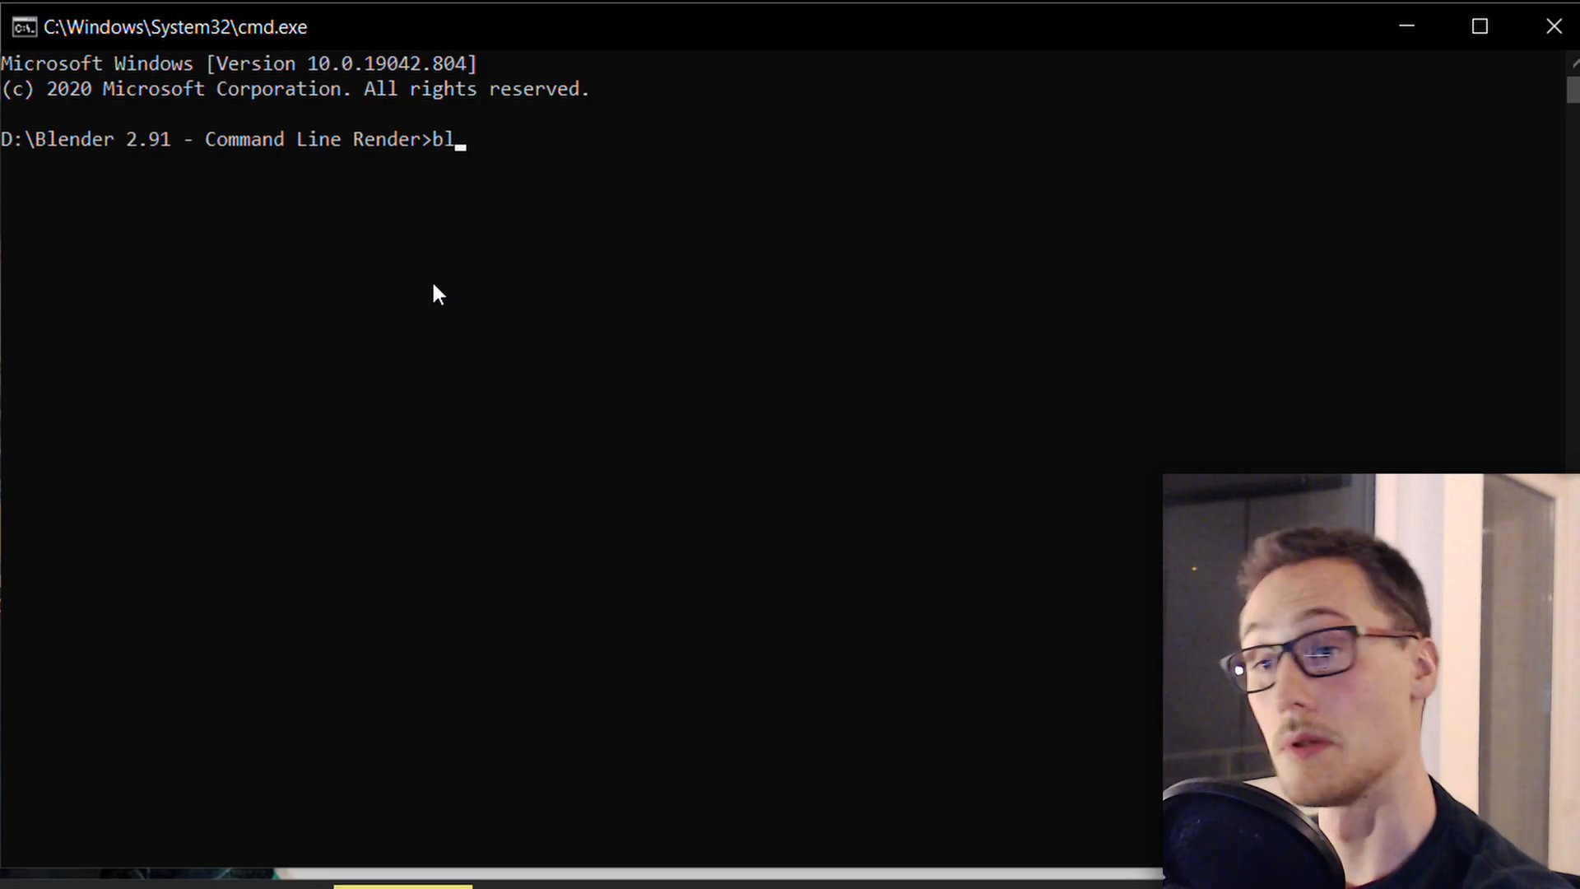
type("ender")
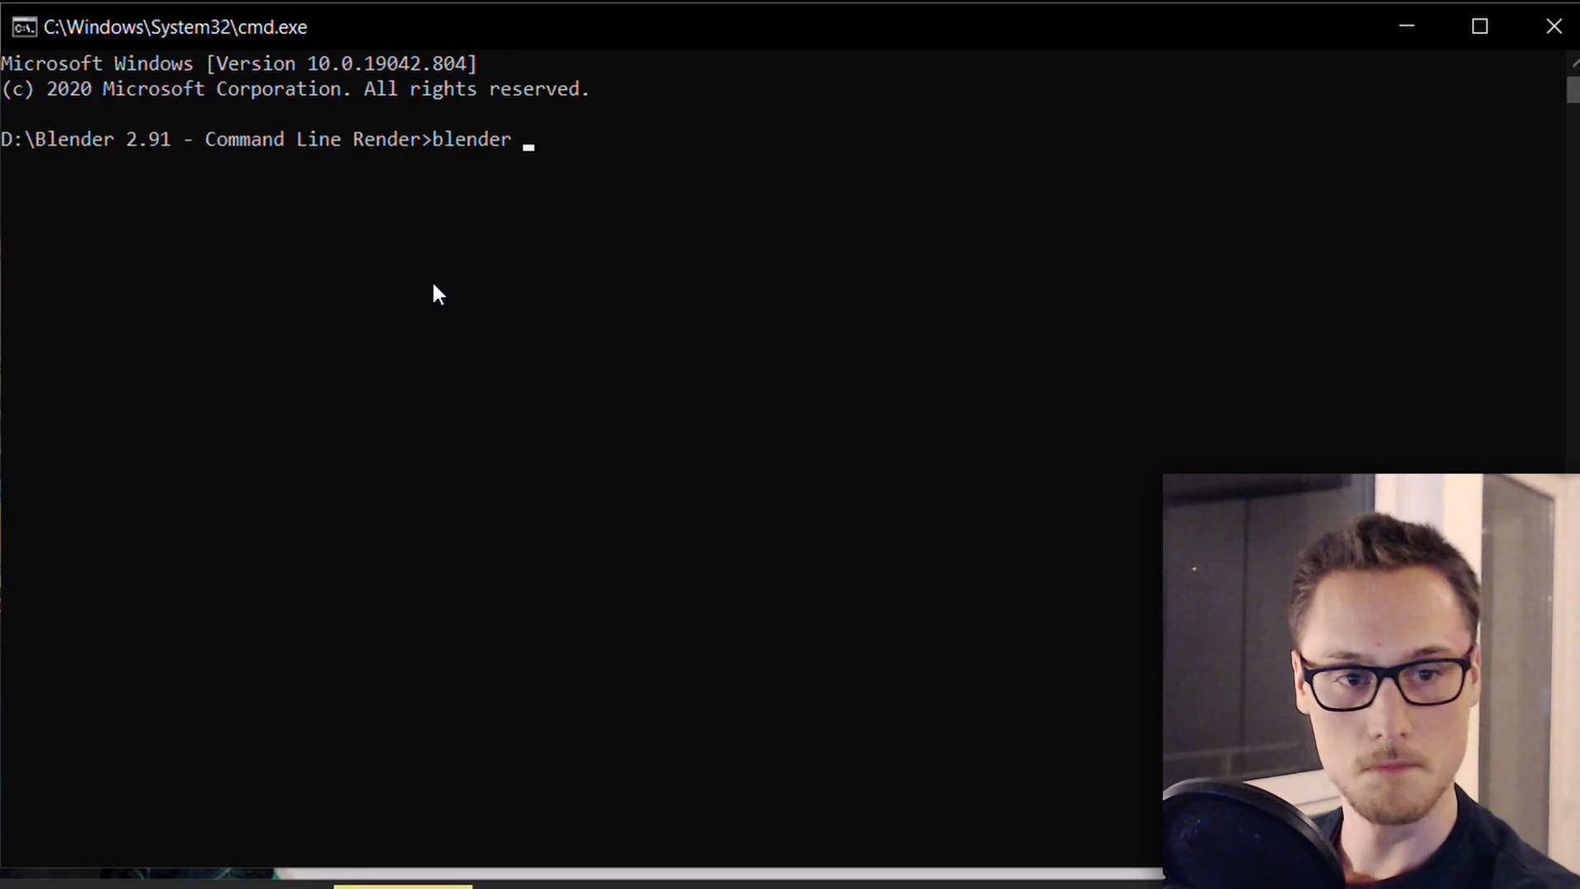
type("-b")
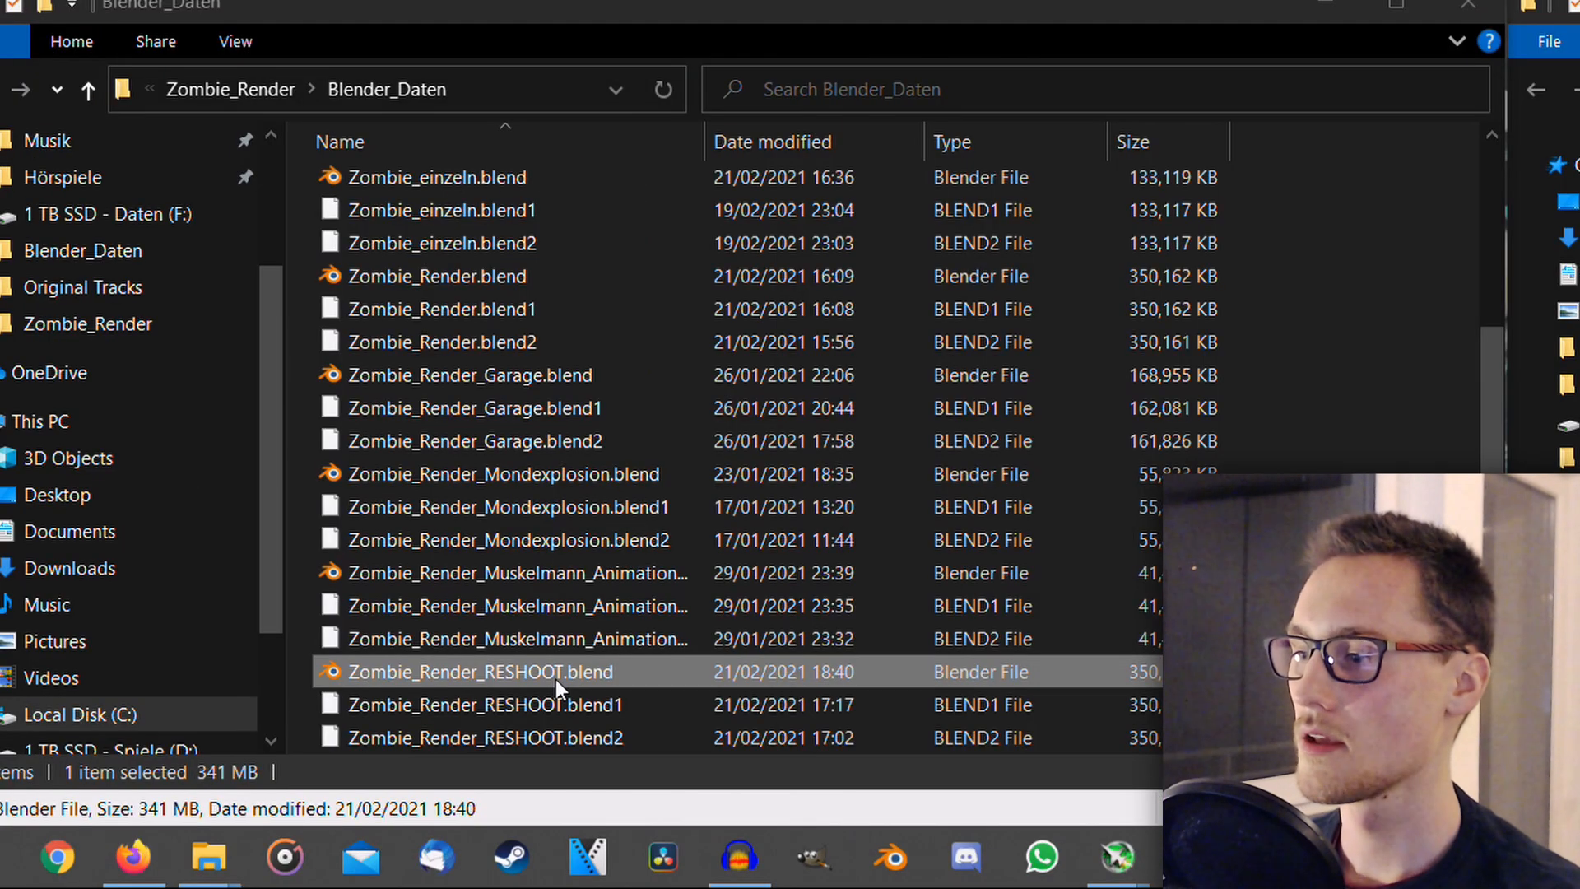
Step: Copy Zombie_Render_RESHOOT.blend's full path from its Properties Security page into the command
right_click(484, 672)
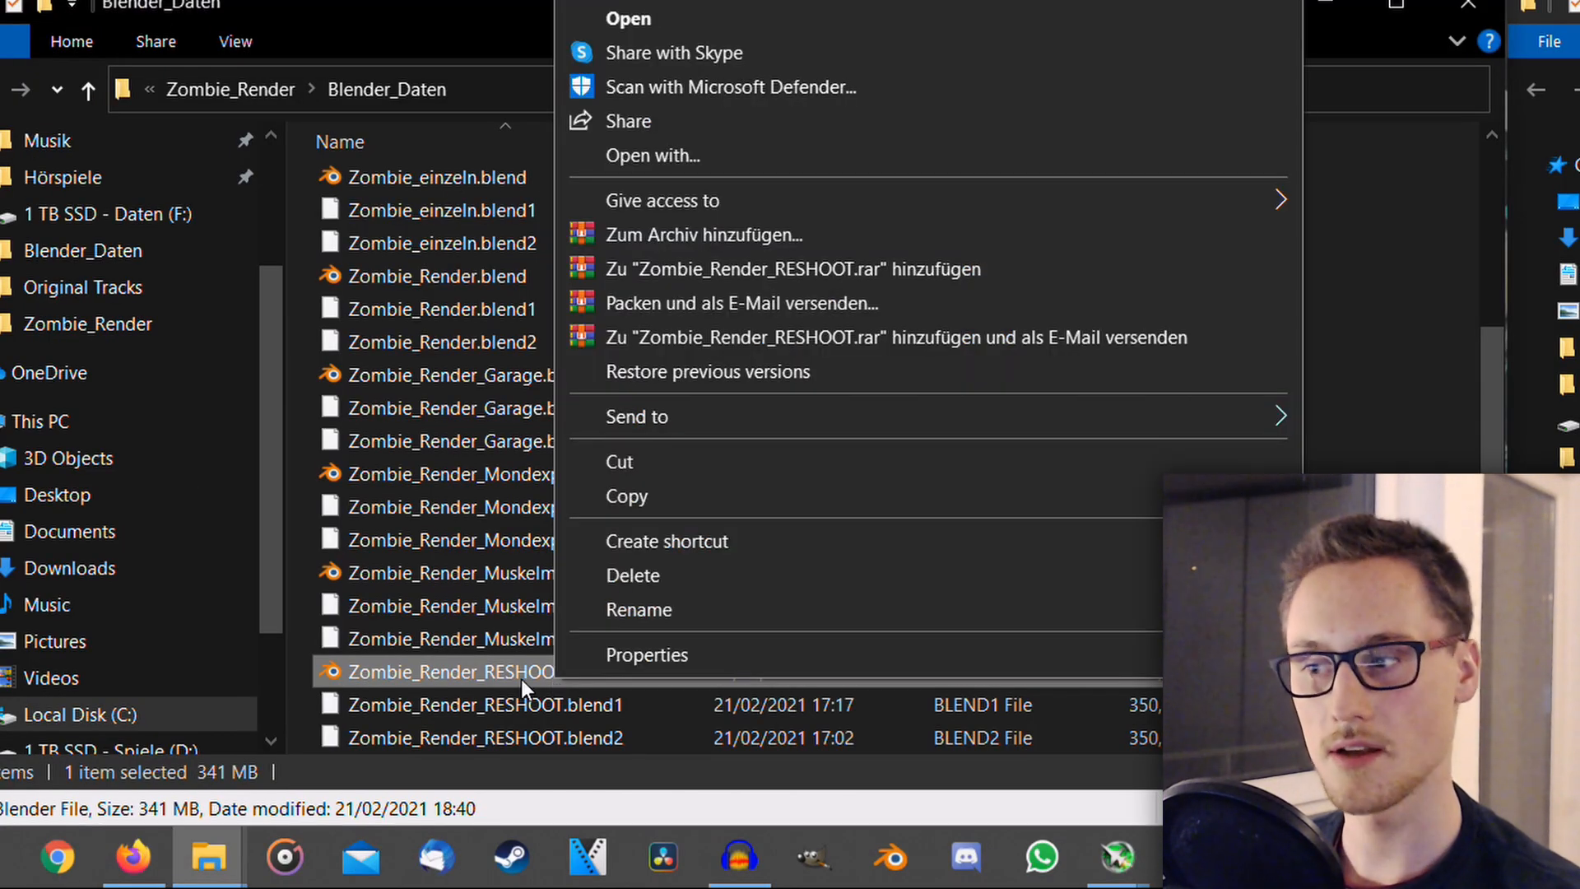
left_click(647, 654)
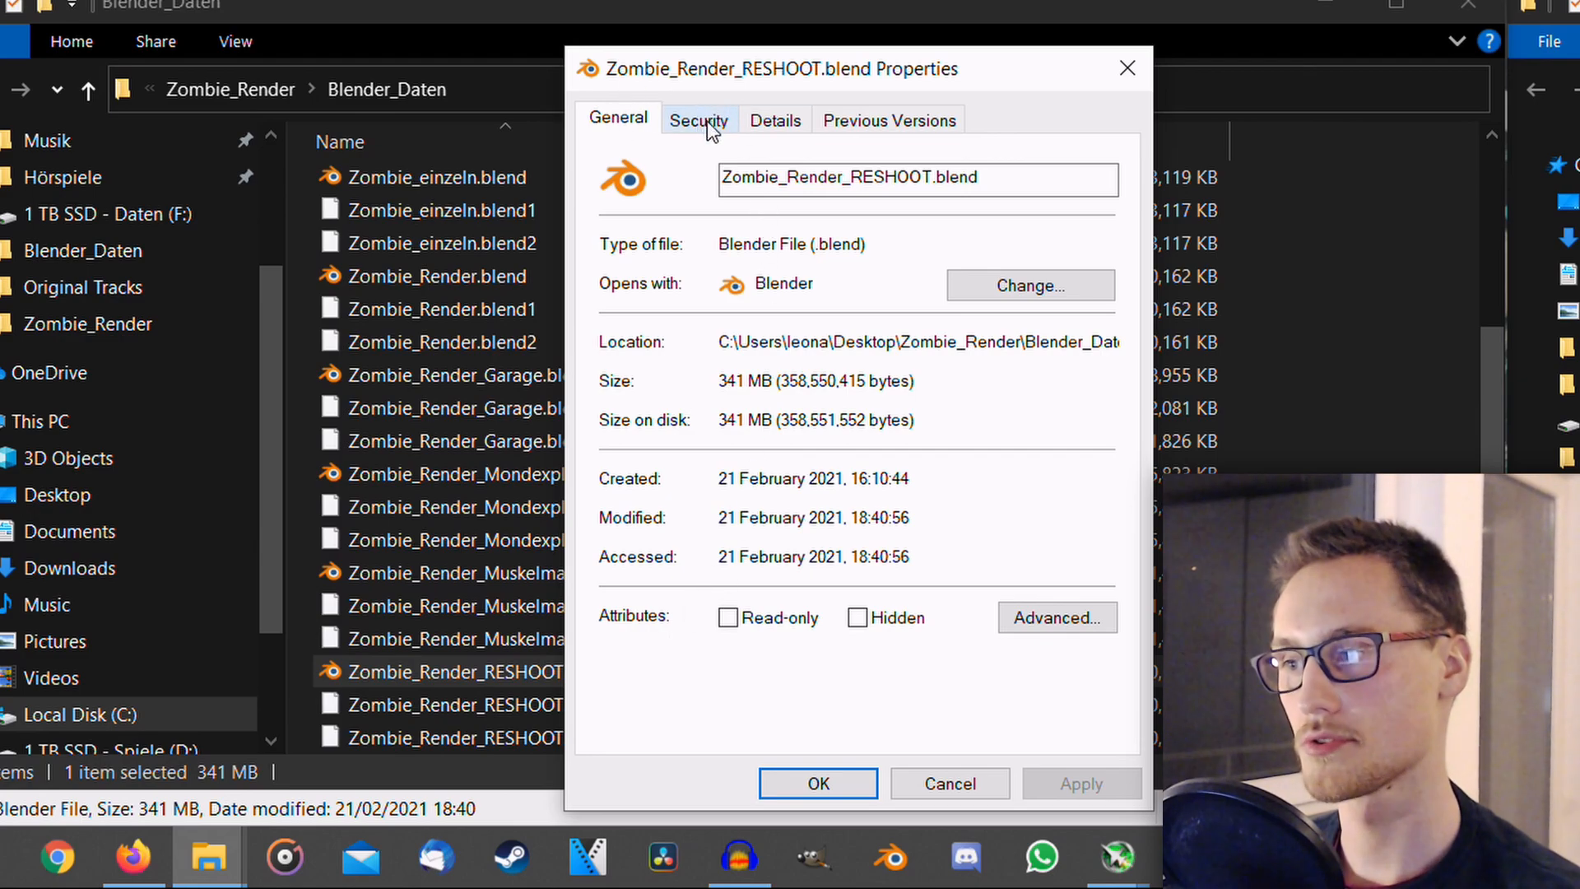
left_click(698, 121)
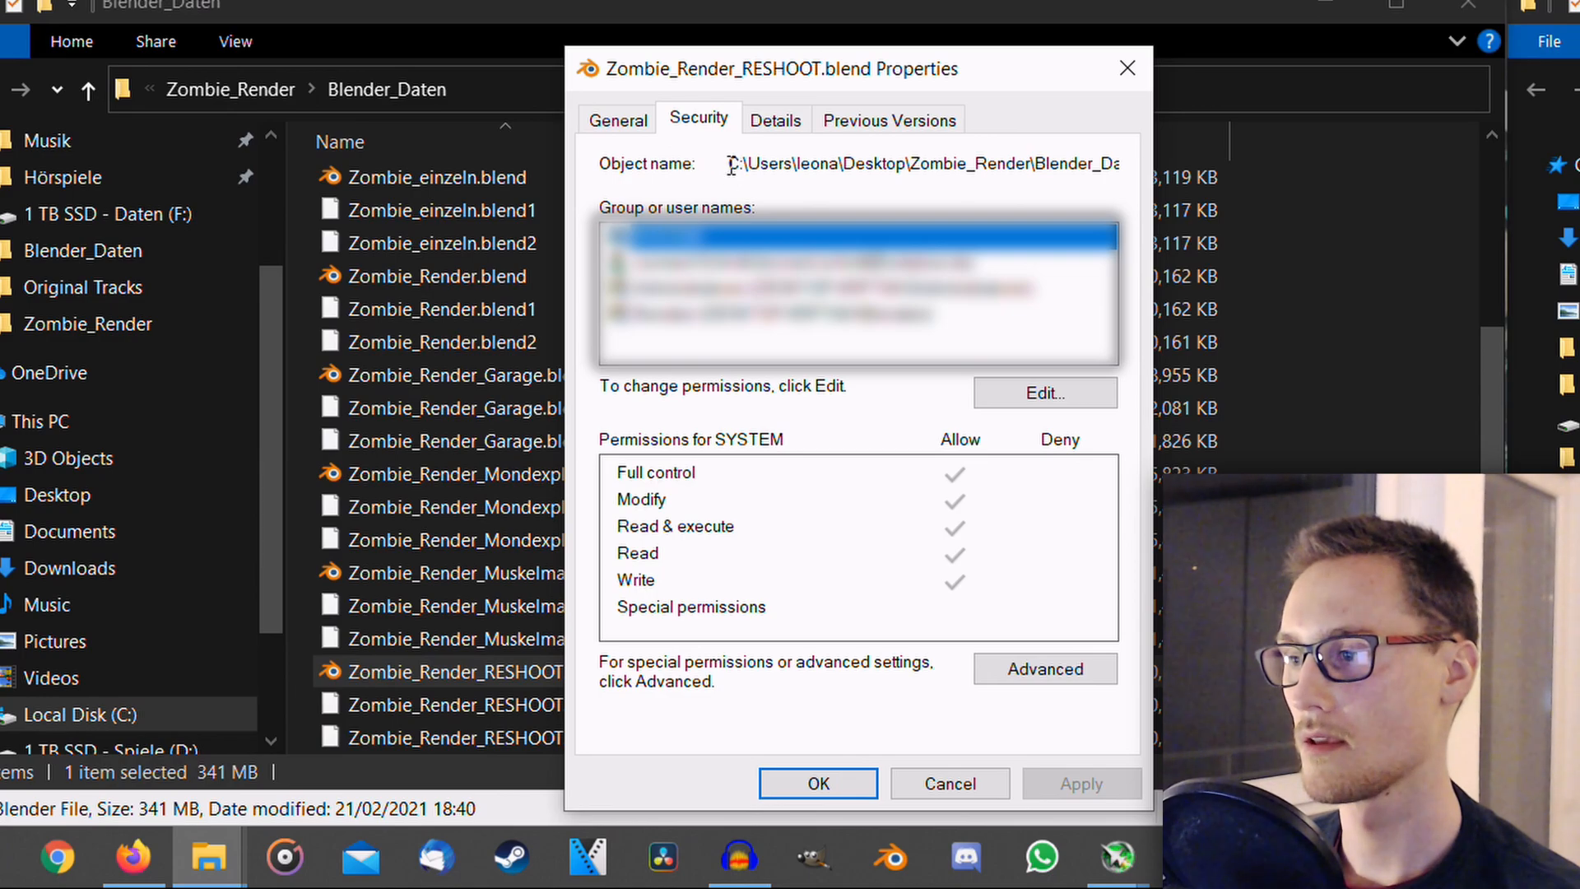
triple_click(922, 163)
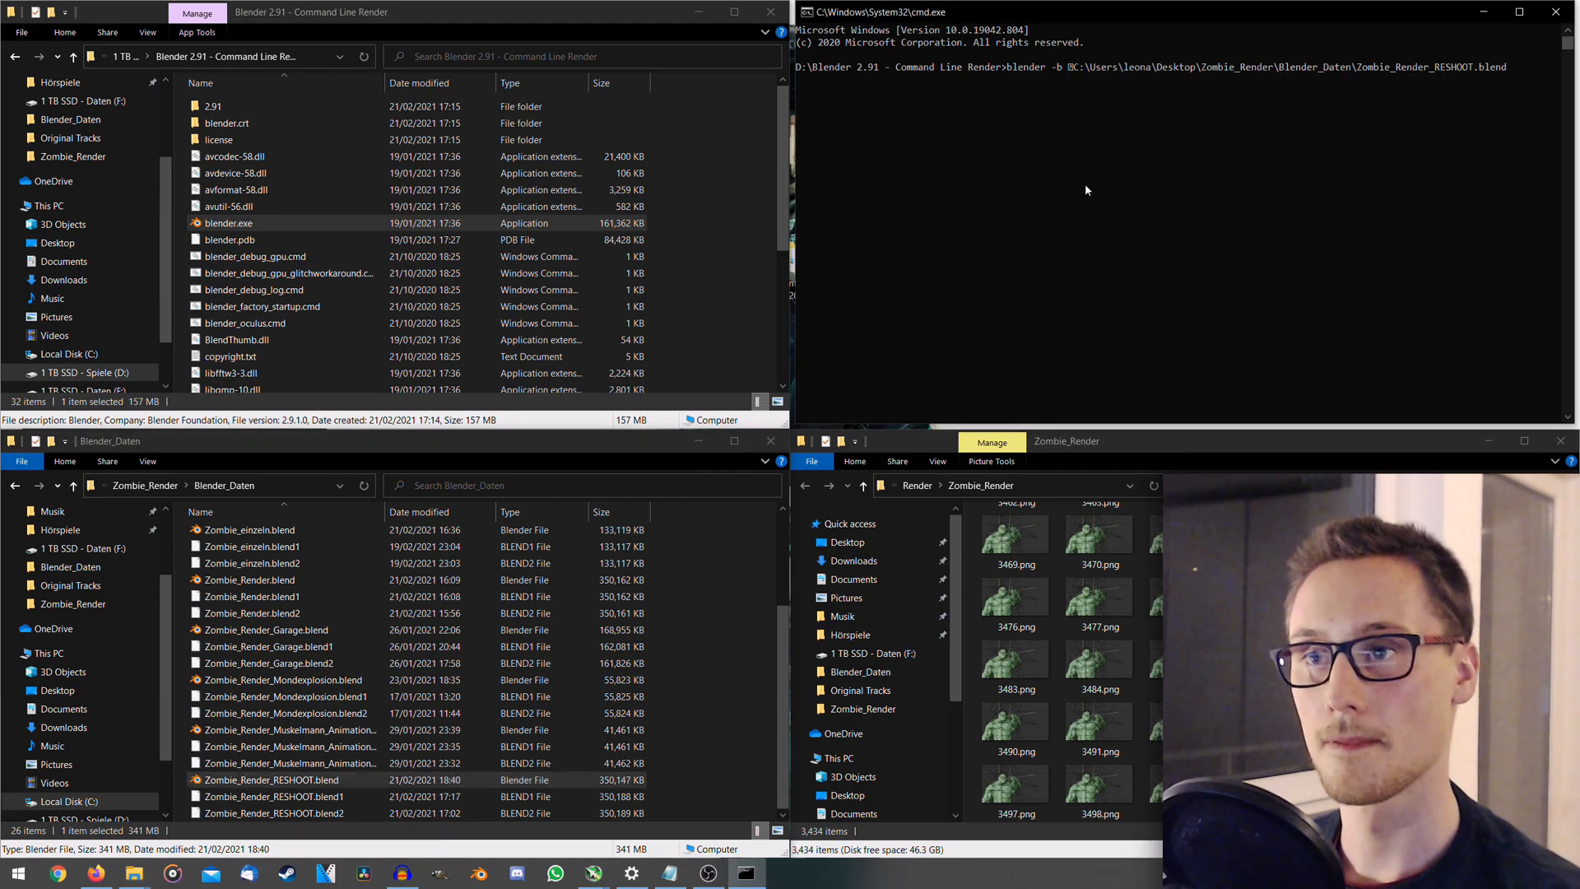
Step: Append "-s 200 -e 201 -a" to render frames 200–201 as an animation
left_click(1078, 66)
type(" -s")
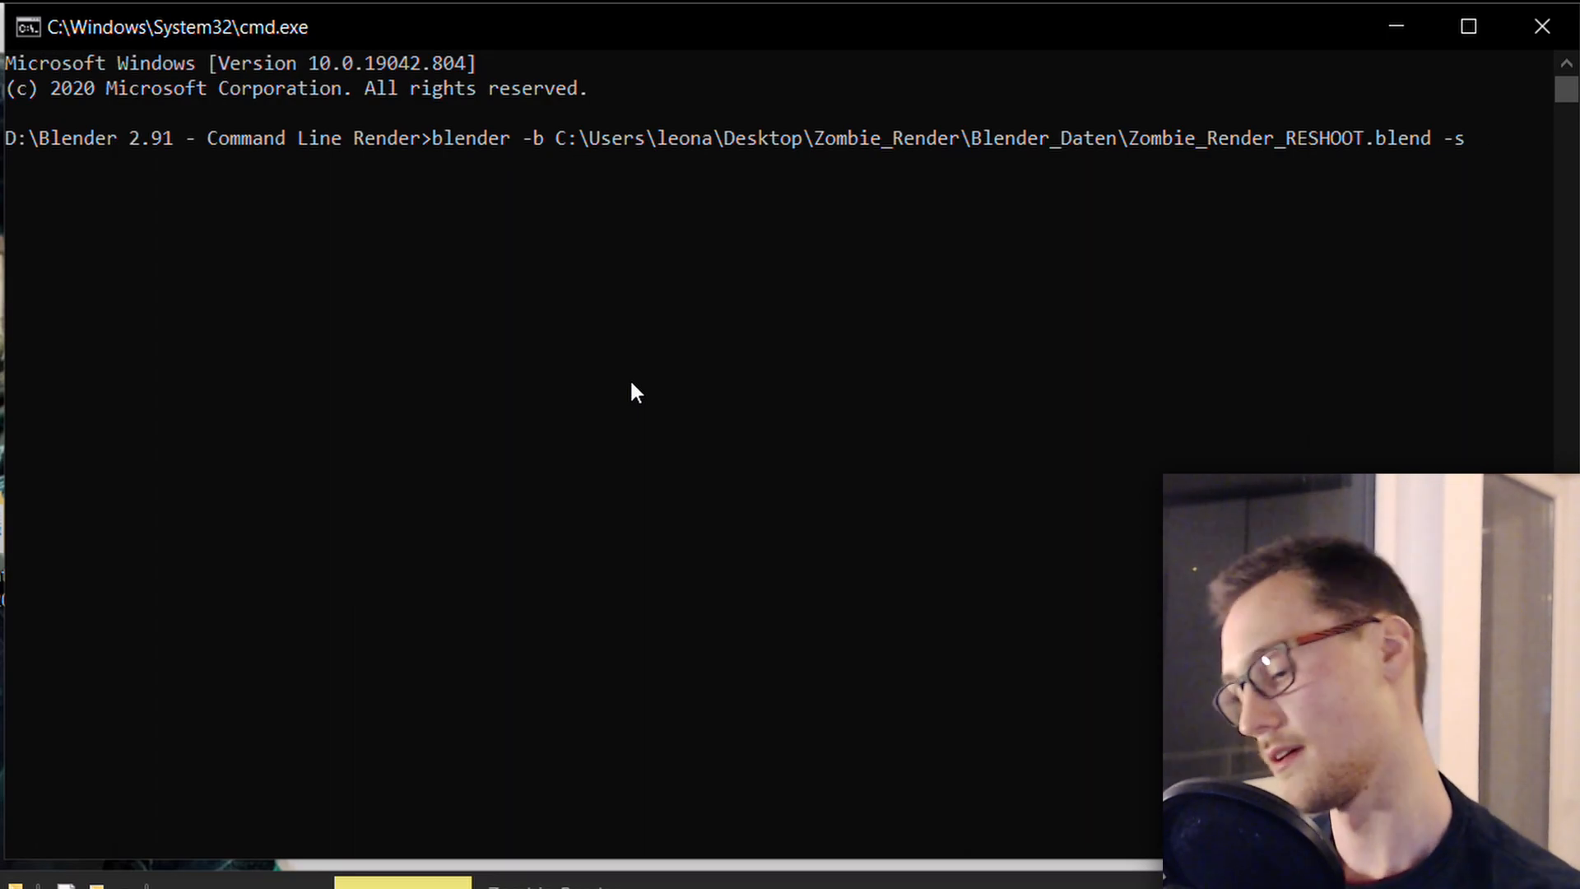
type("200 -e 201 -a")
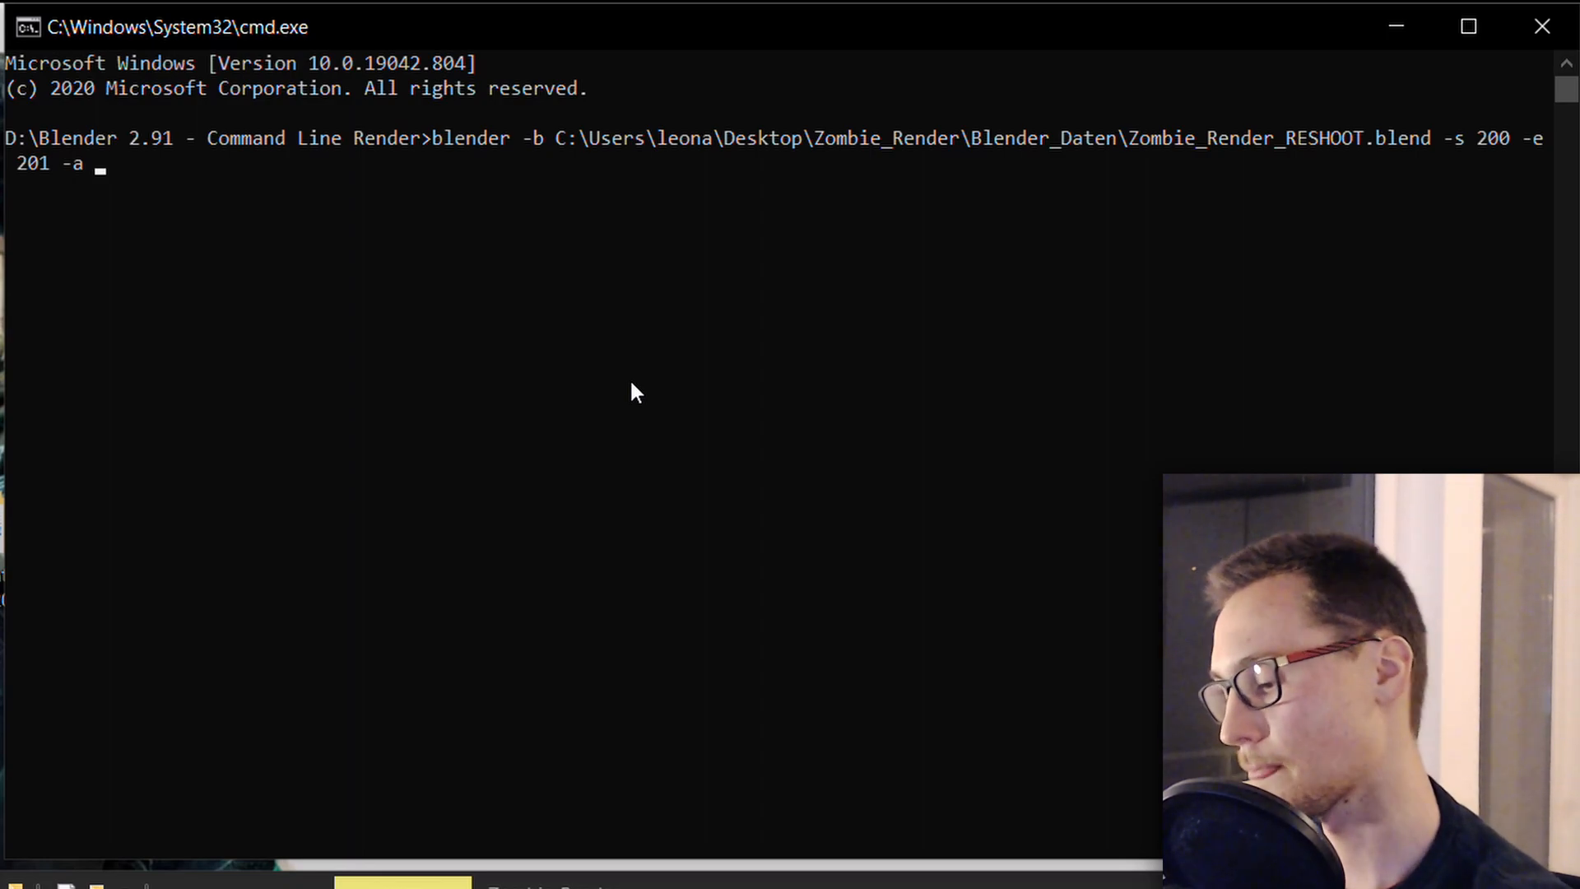
Step: Append "-s 400 -e 401 -a -s 600 -e 601 -a" for two more animation frame ranges
type("-s 400")
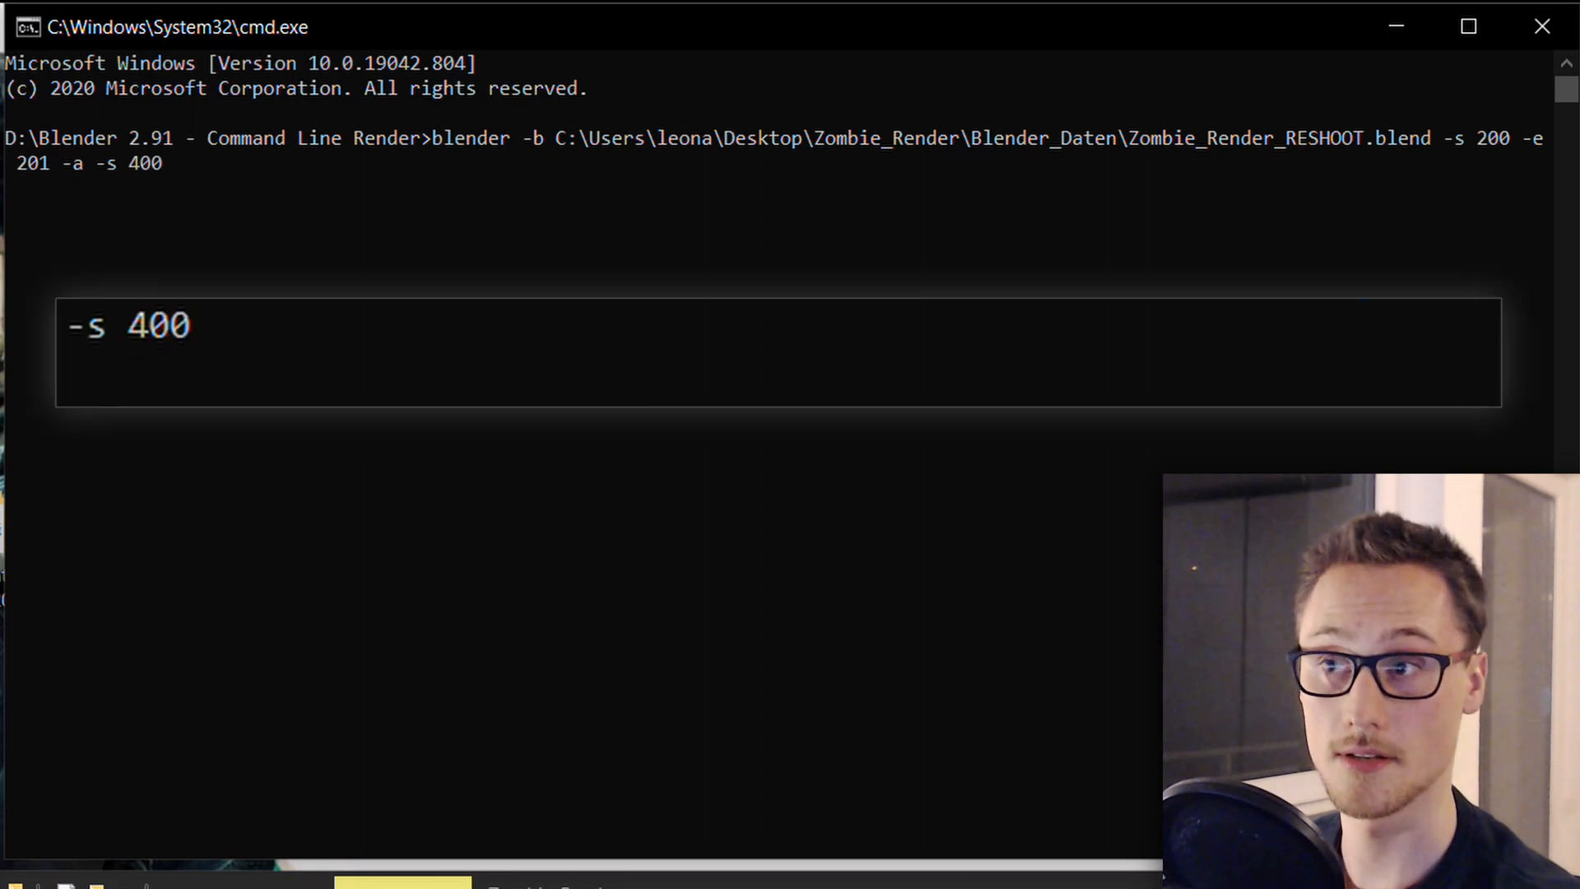
type("-e")
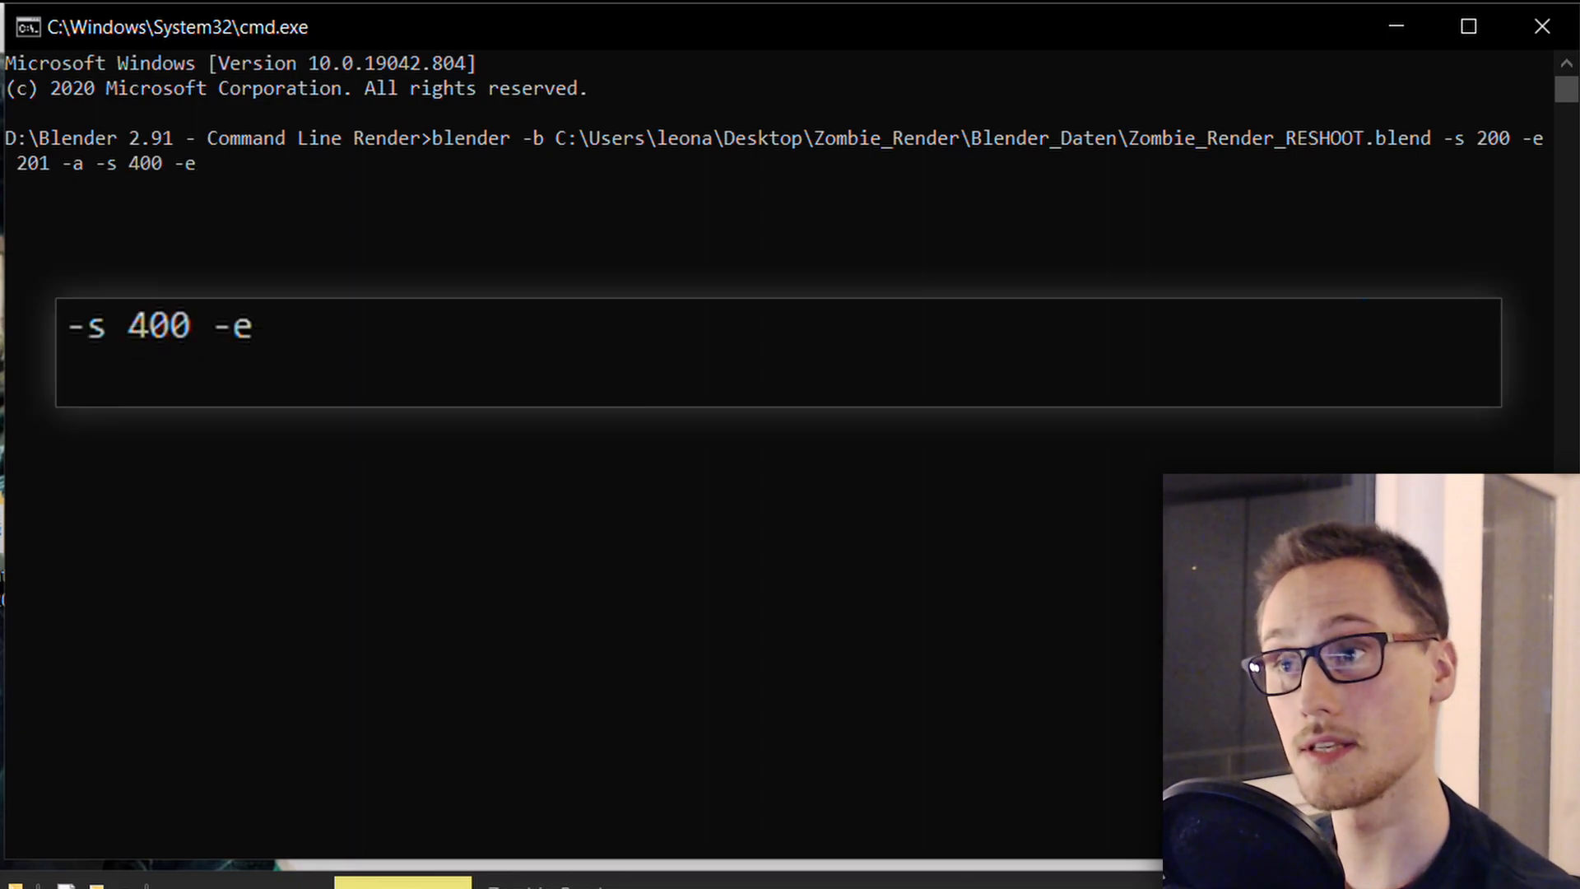
type("401")
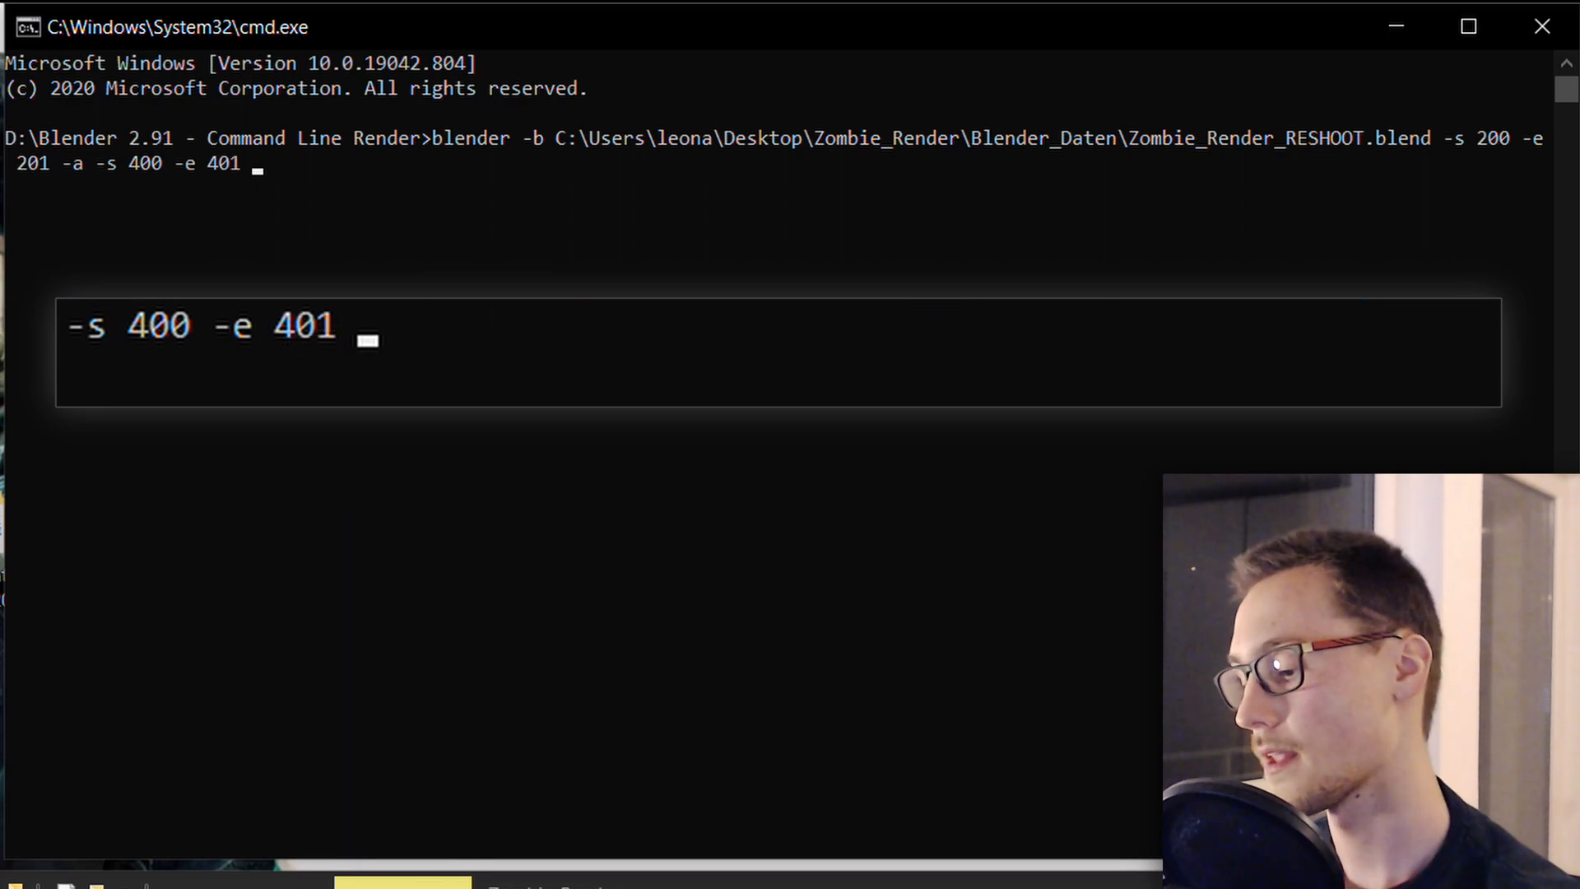
type("-a")
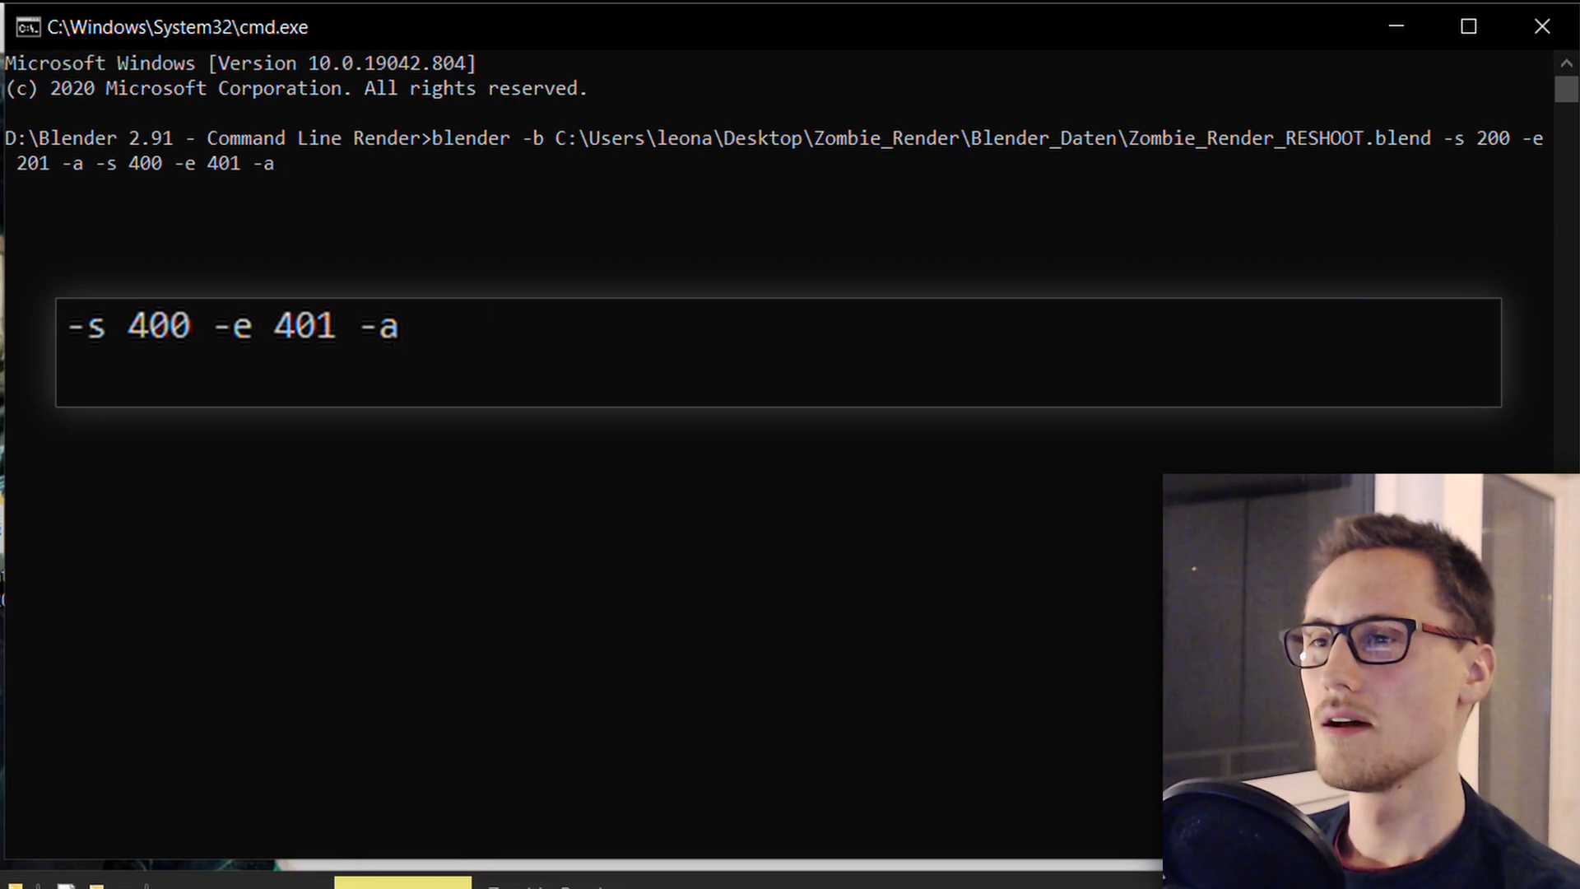
type("-s")
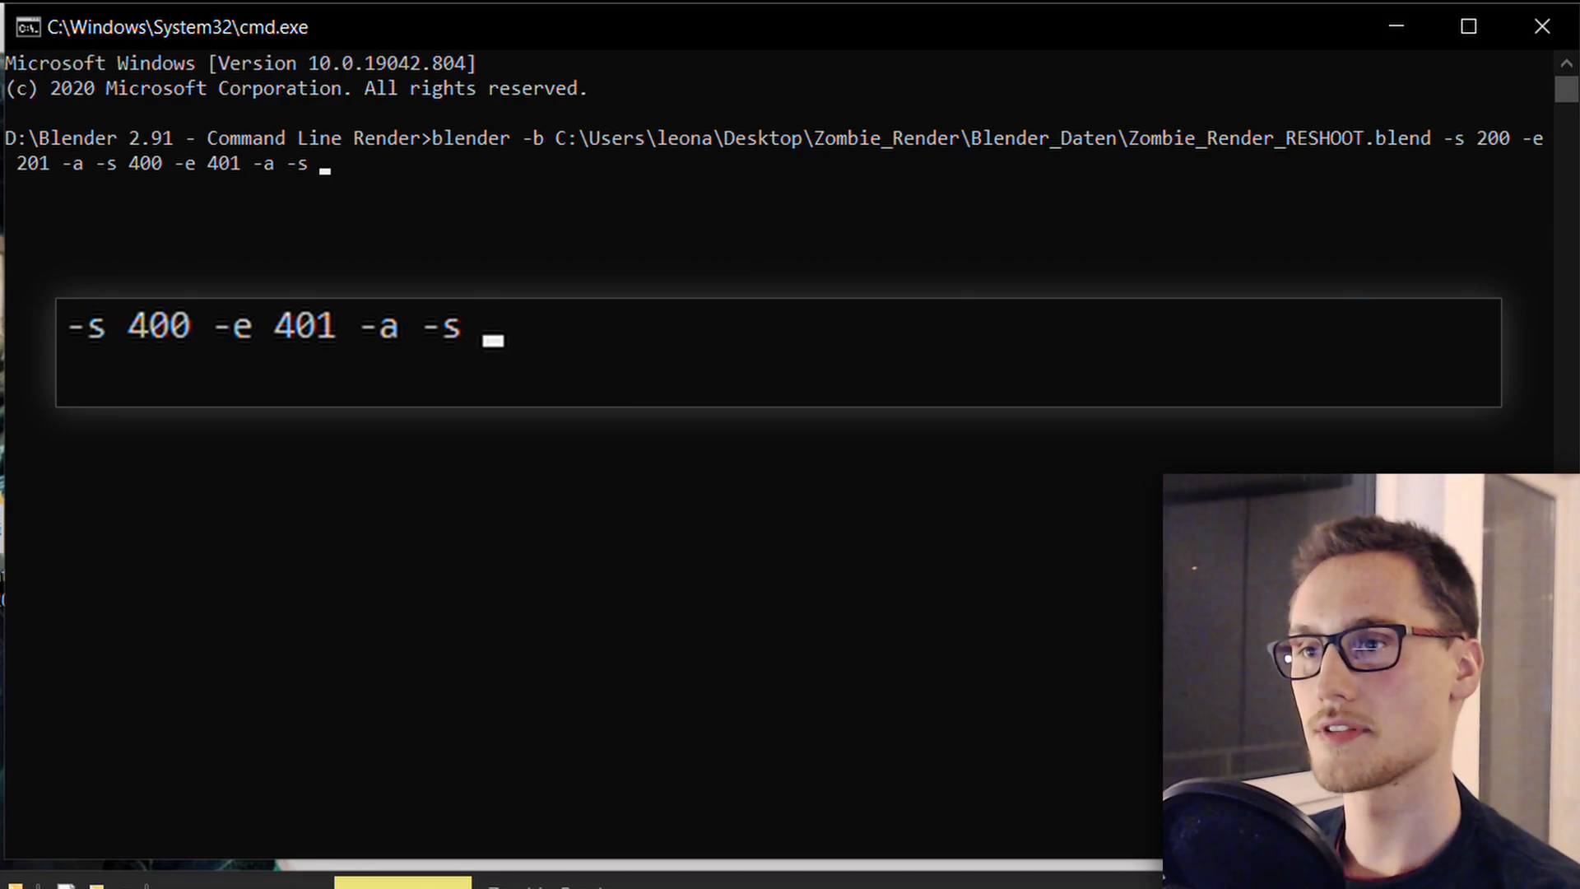
type("600 -e")
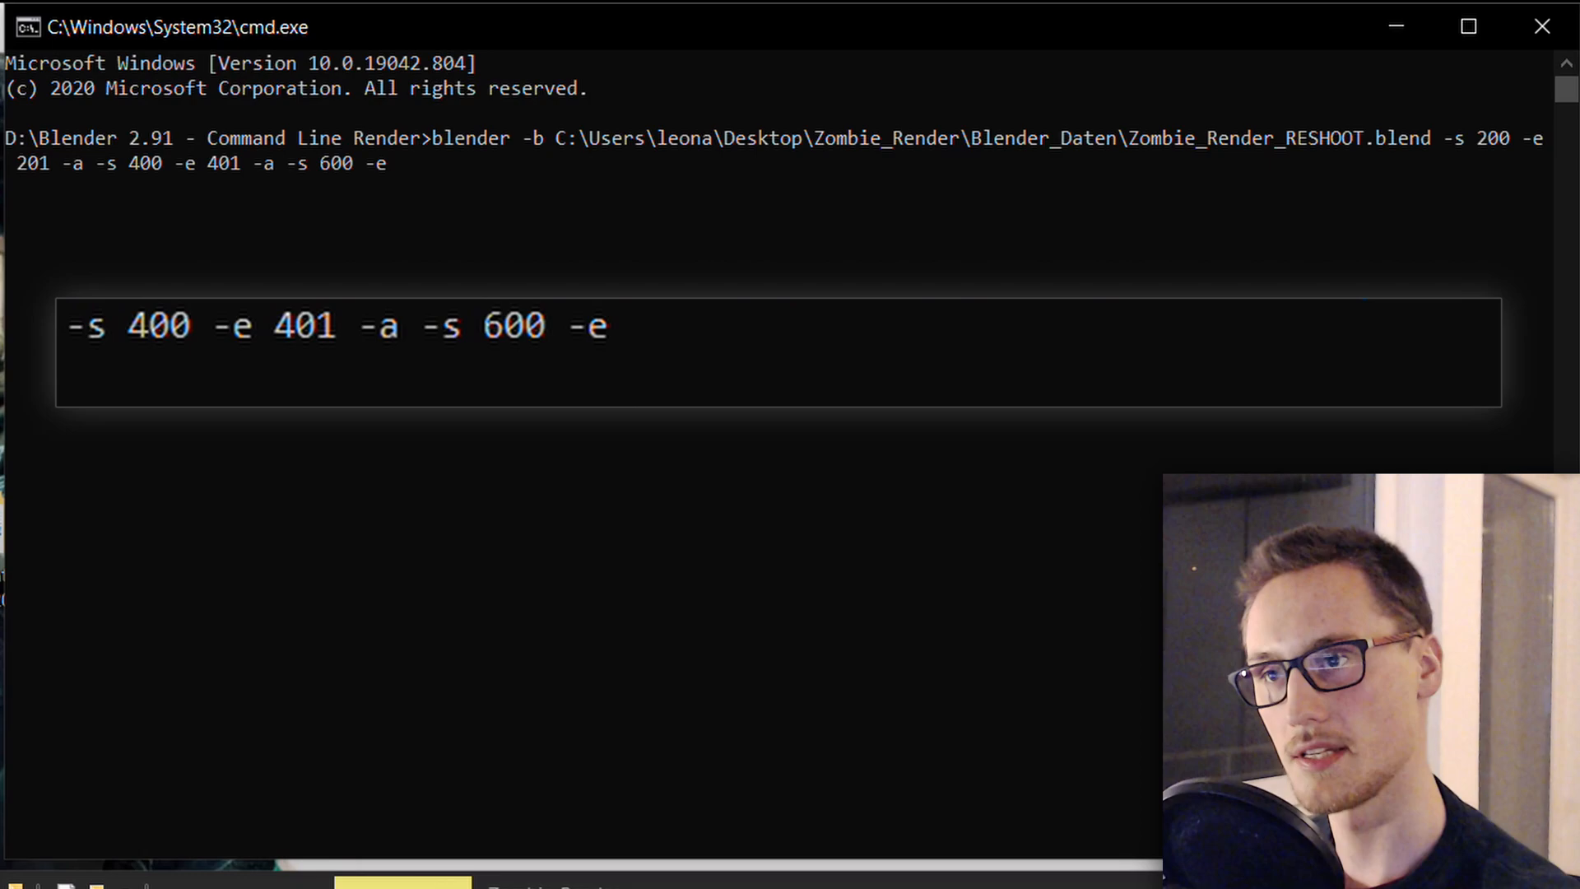
type("601 -")
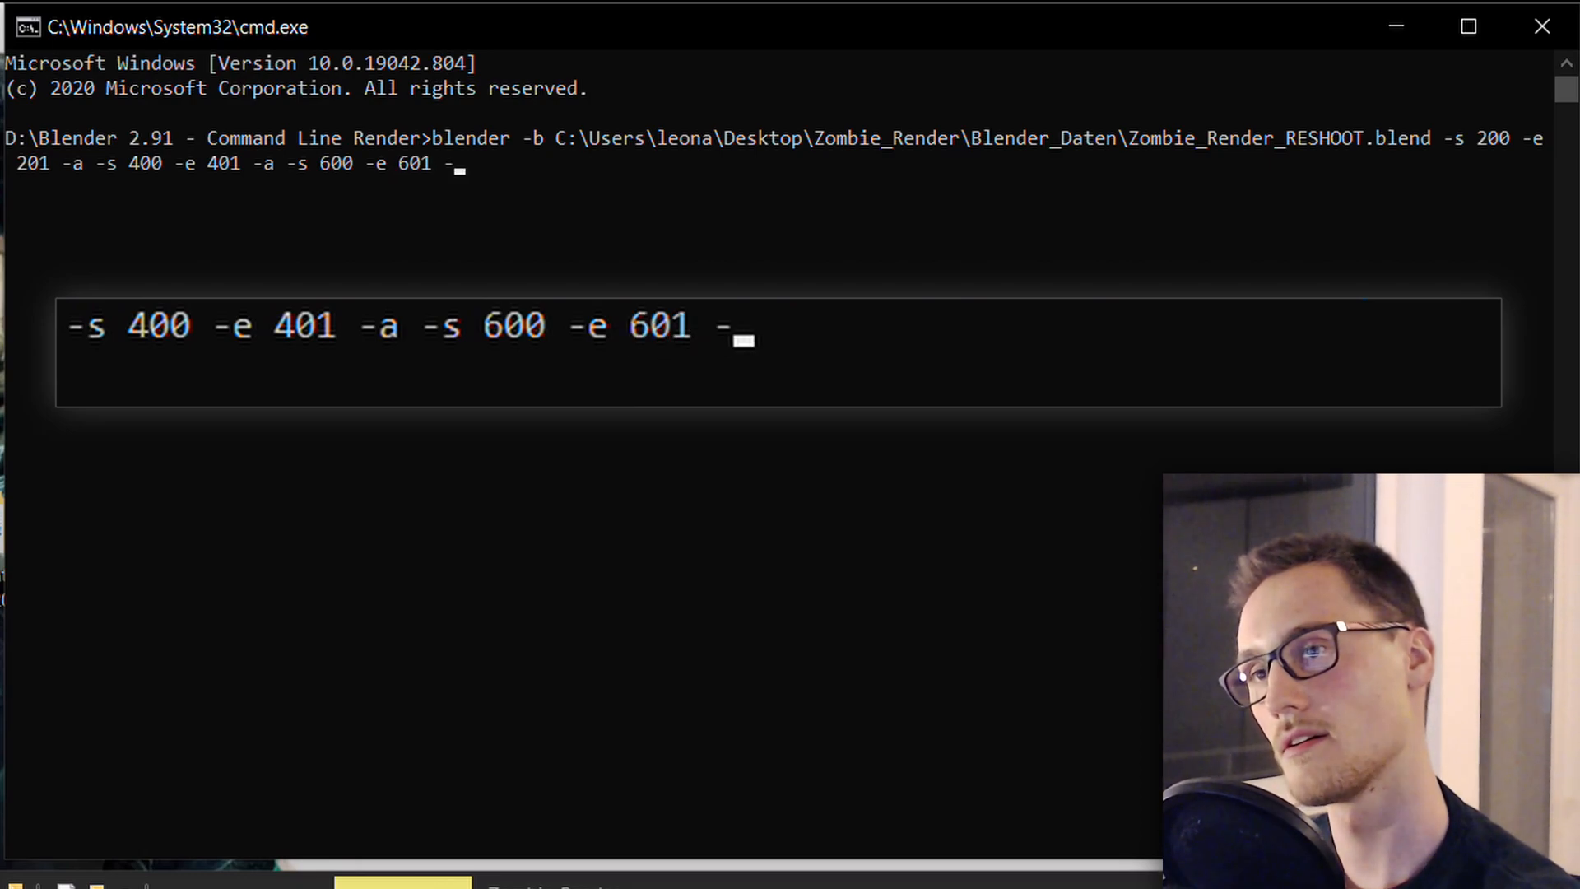
type("a")
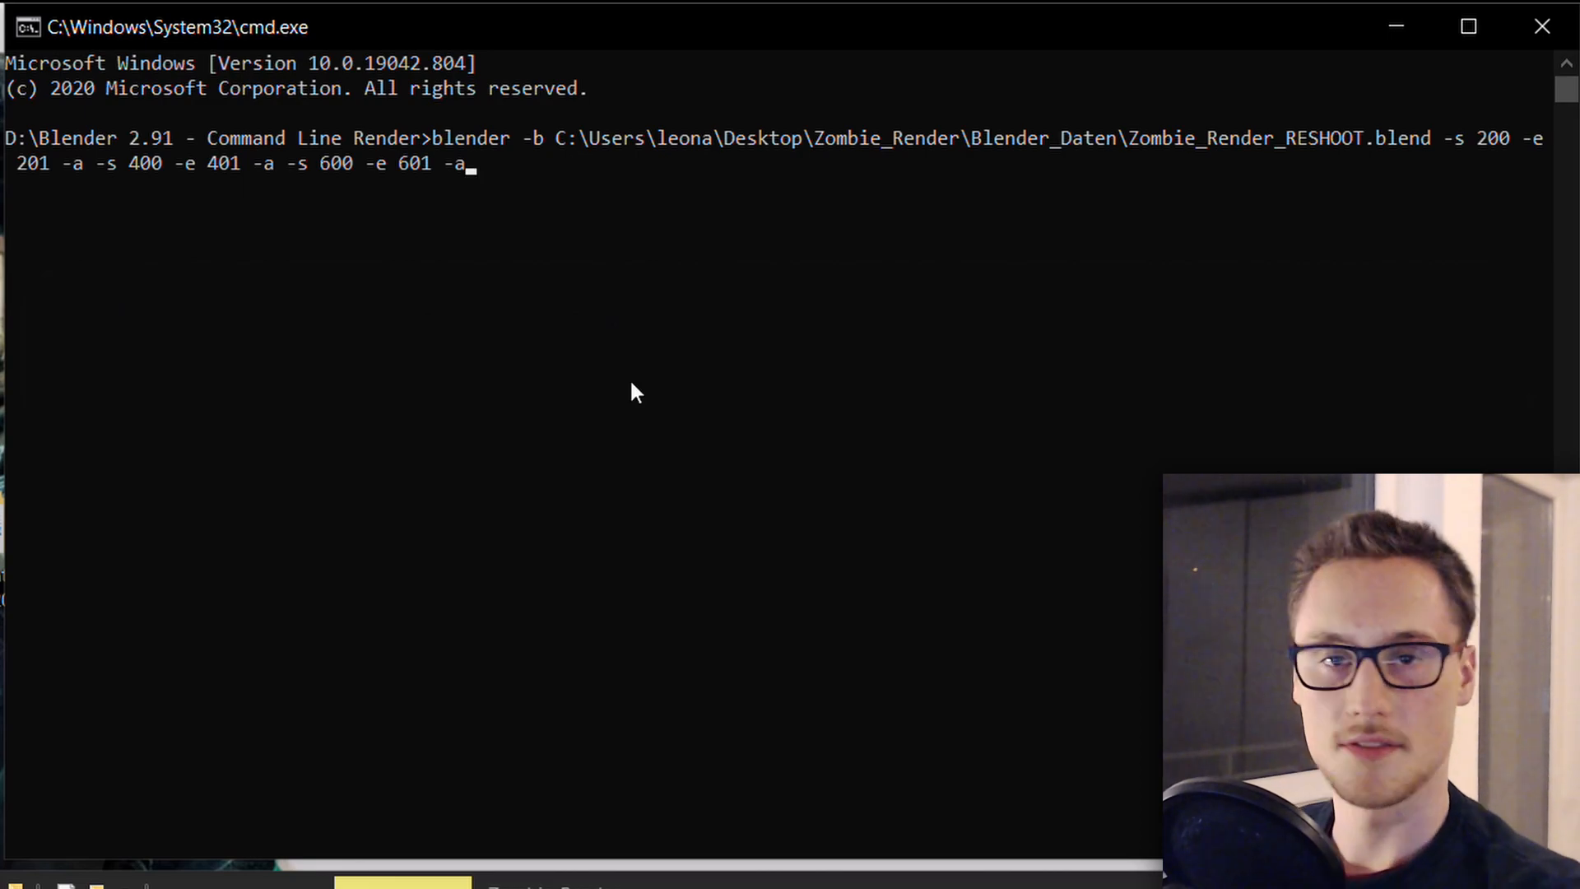